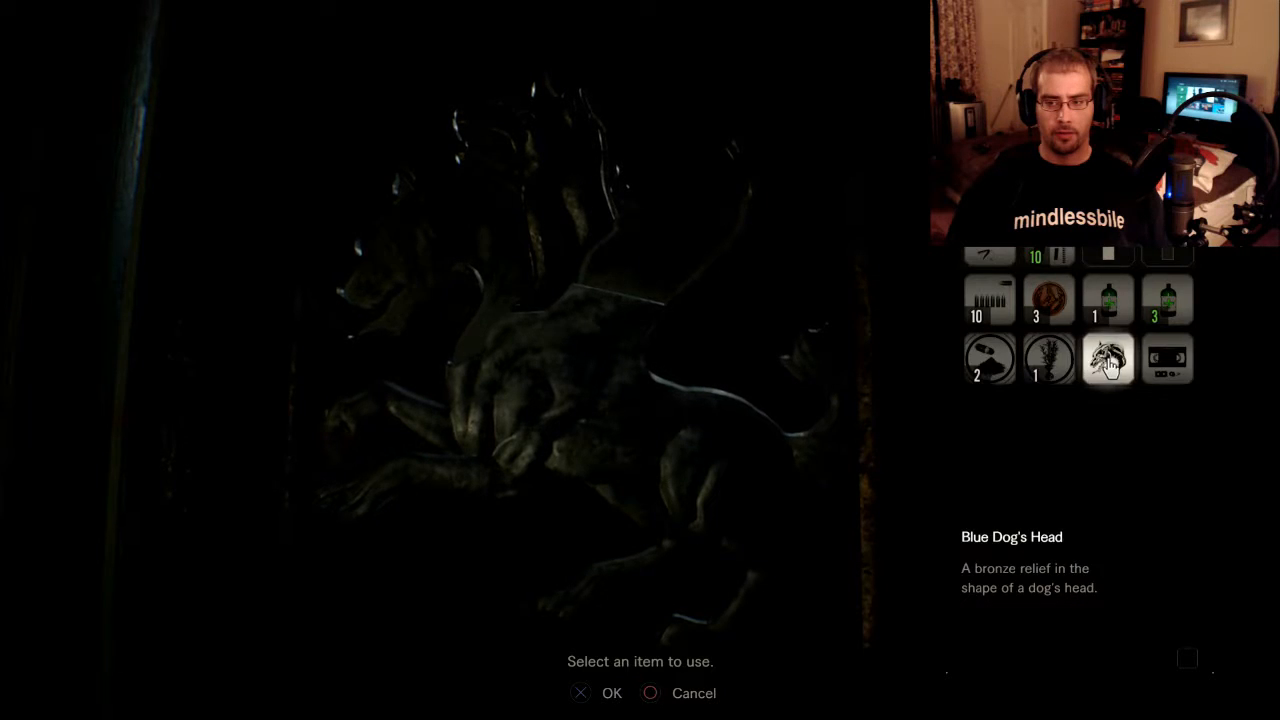
click(611, 693)
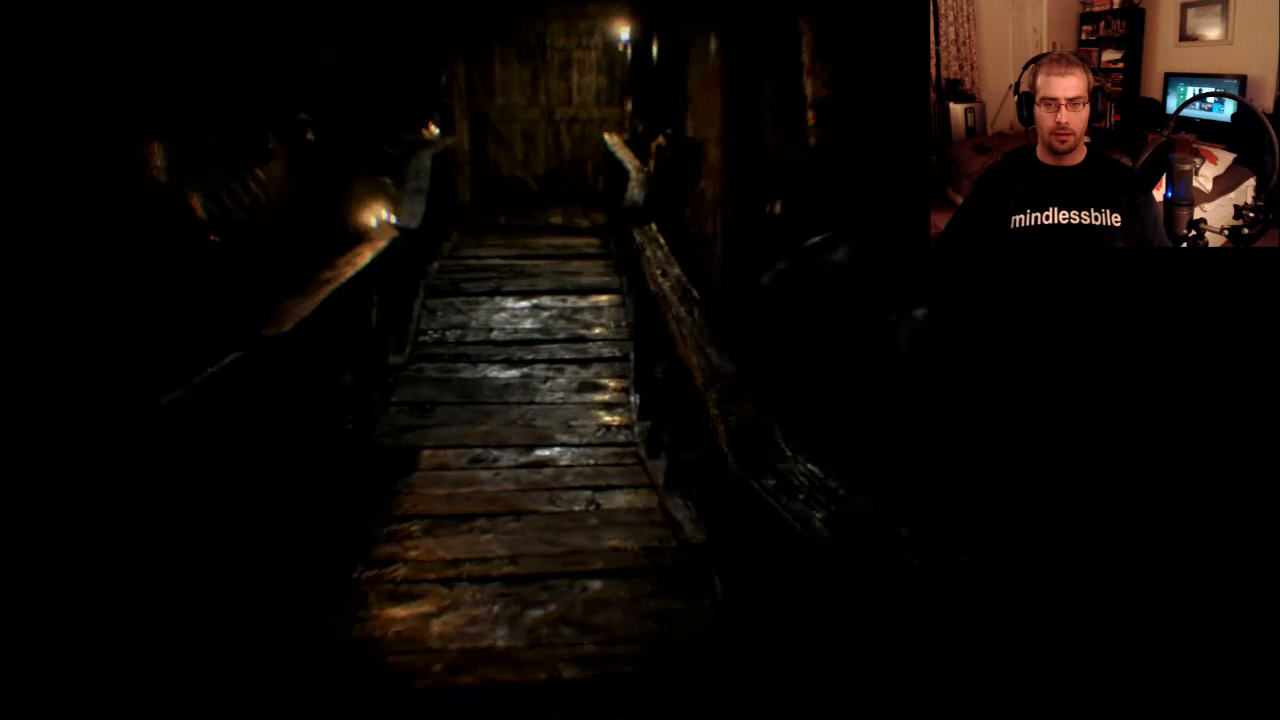
key(w)
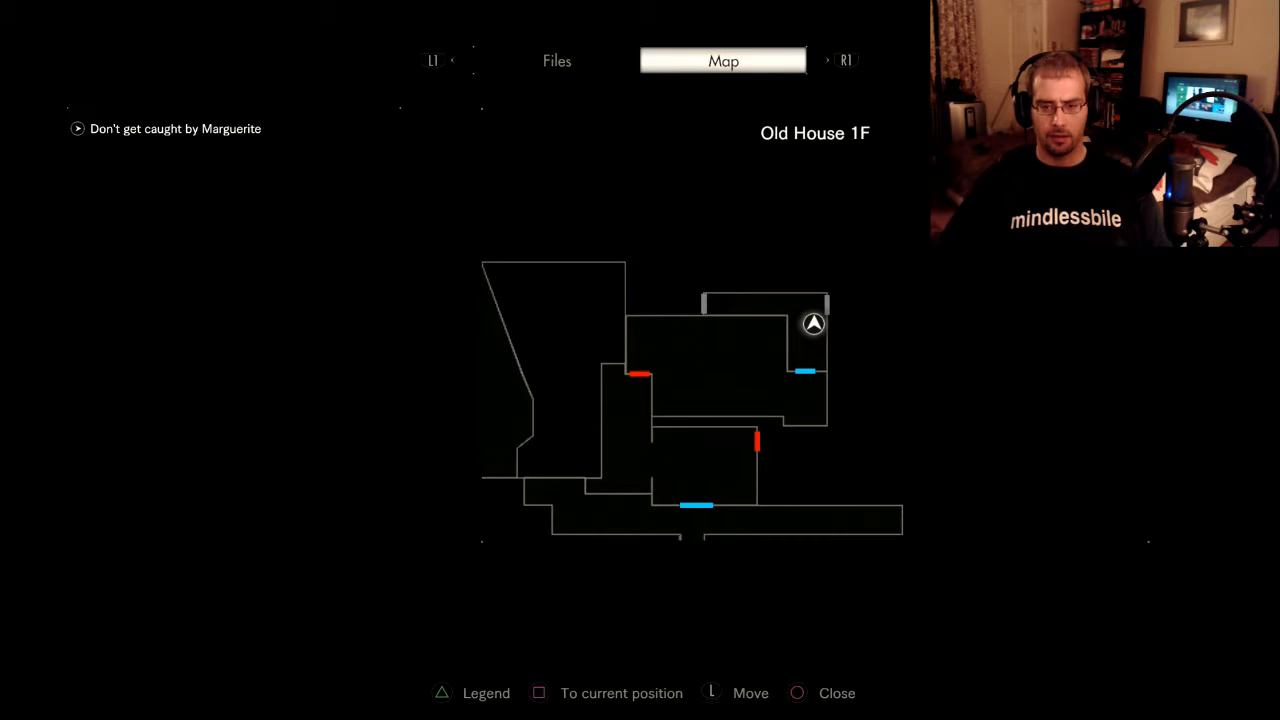
click(797, 692)
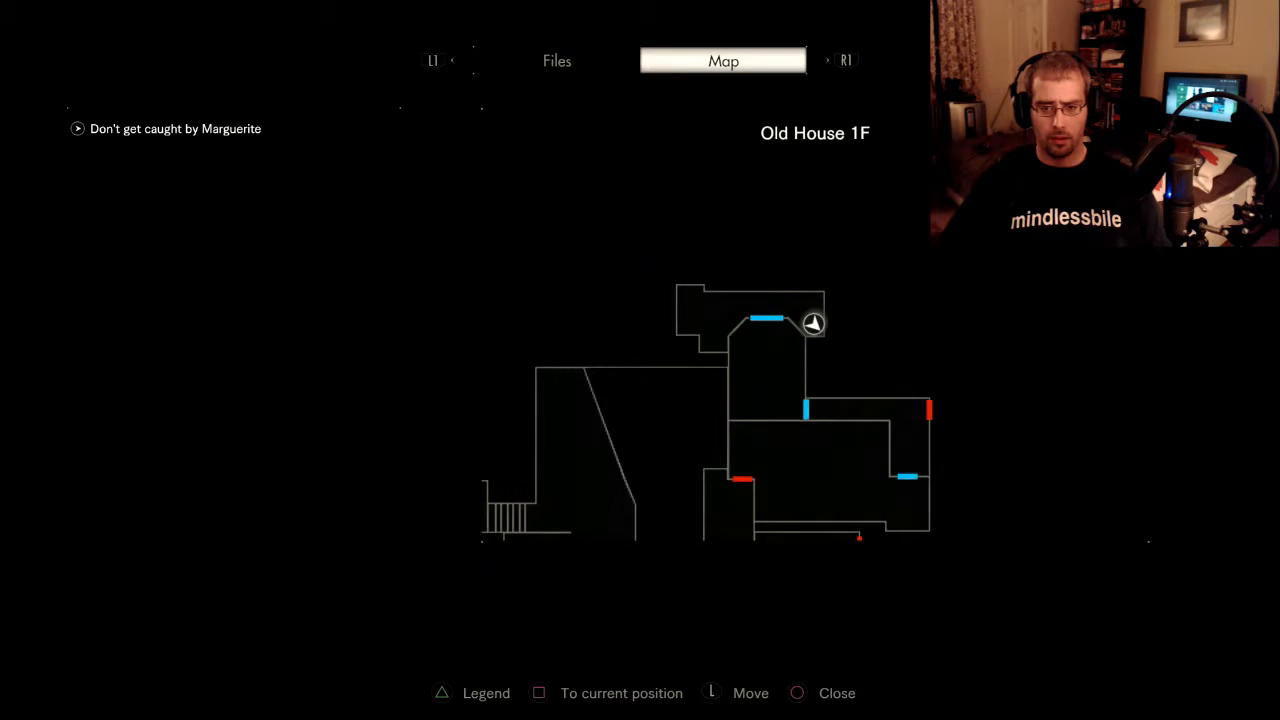
key(circle)
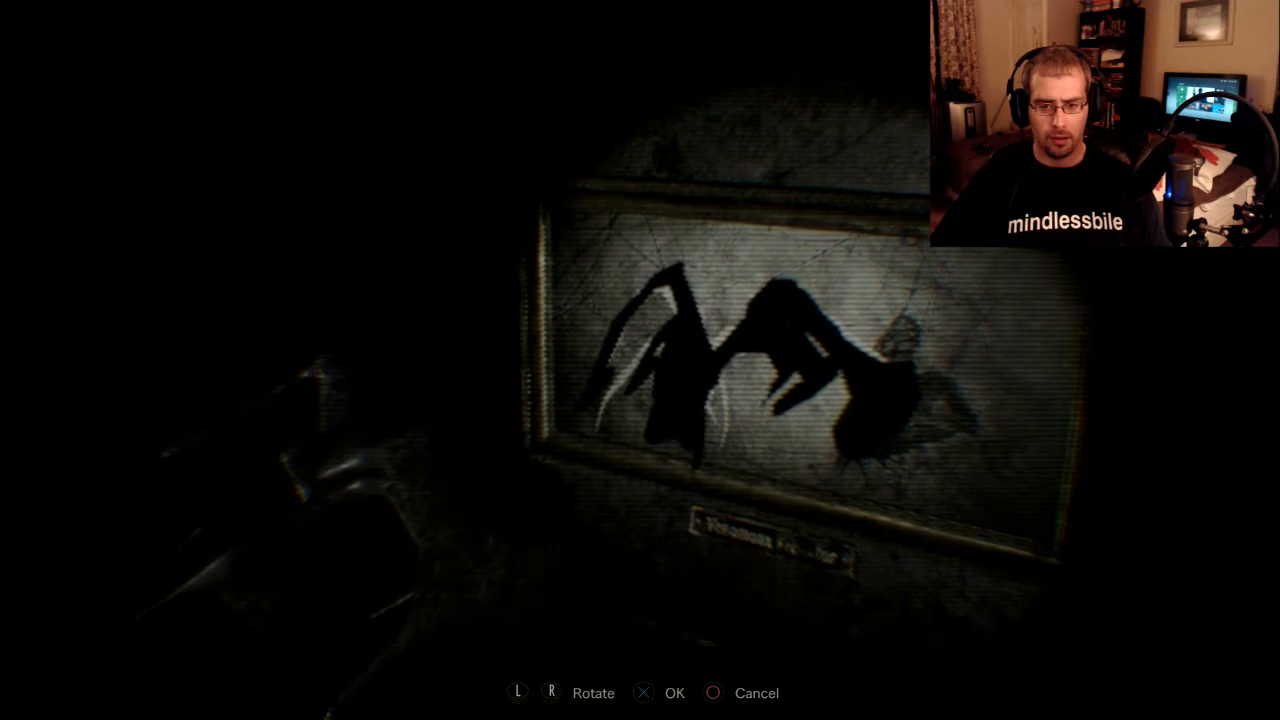
key(R)
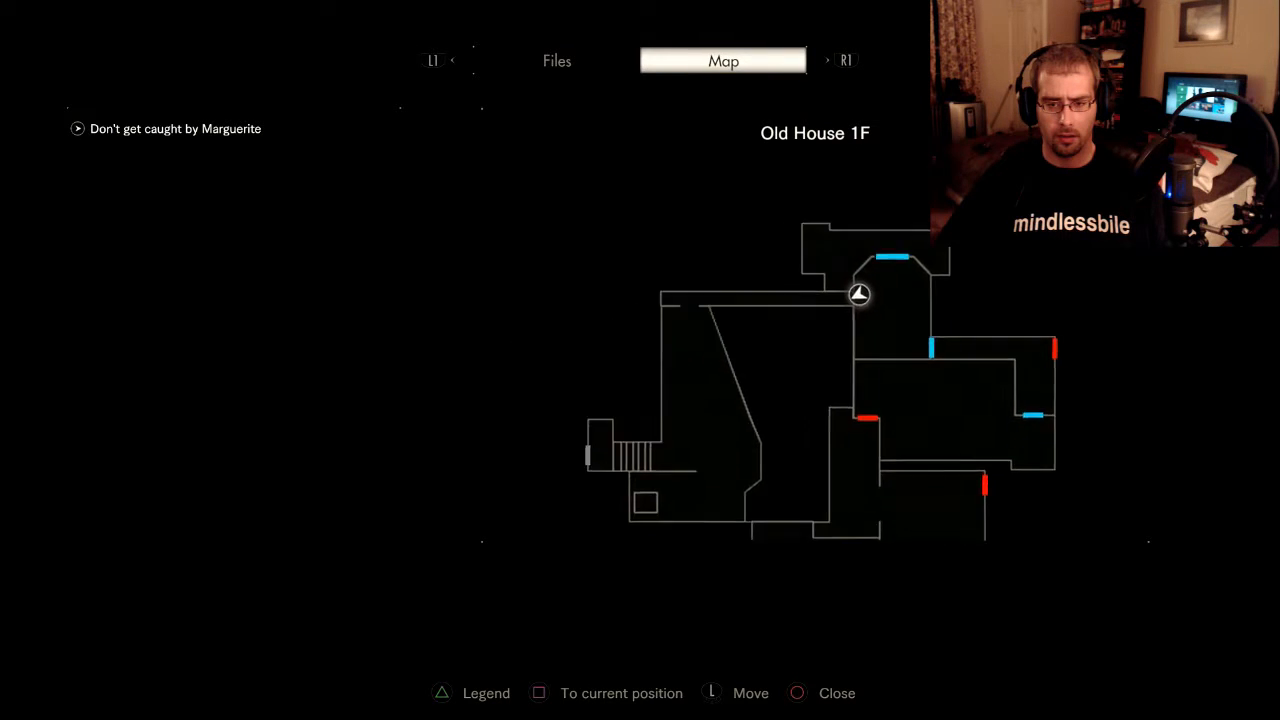
key(circle)
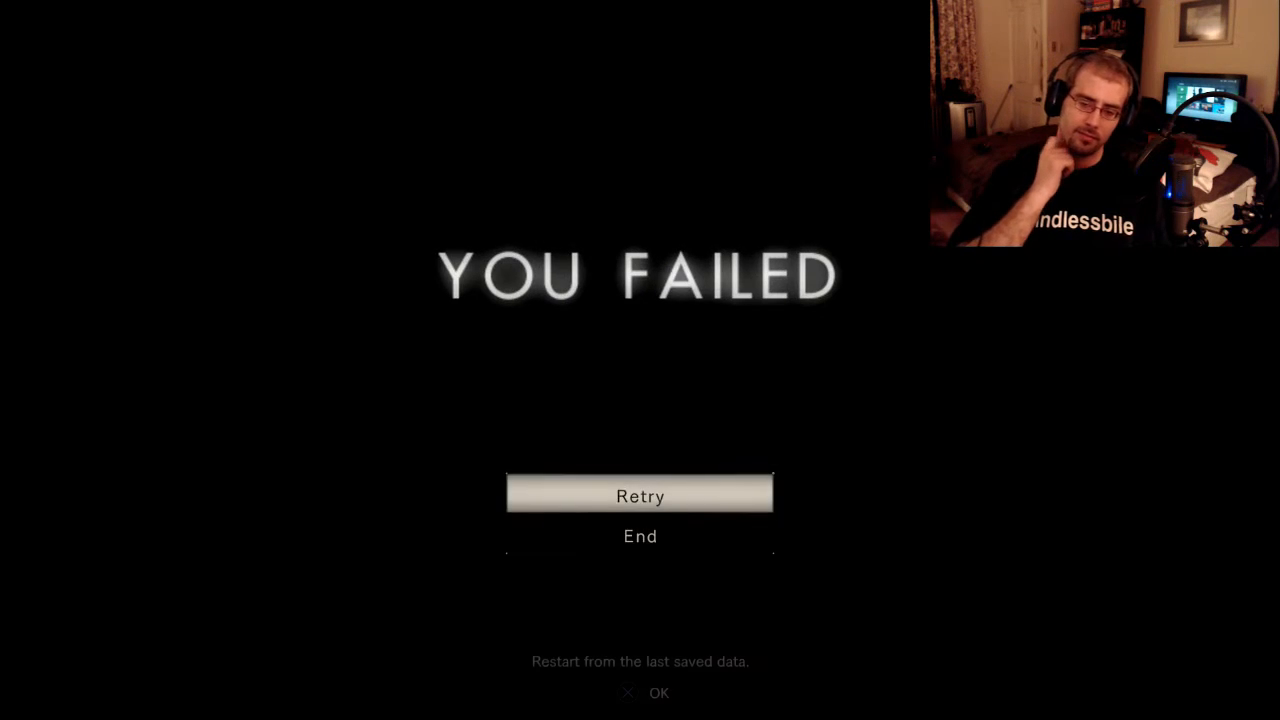
click(640, 495)
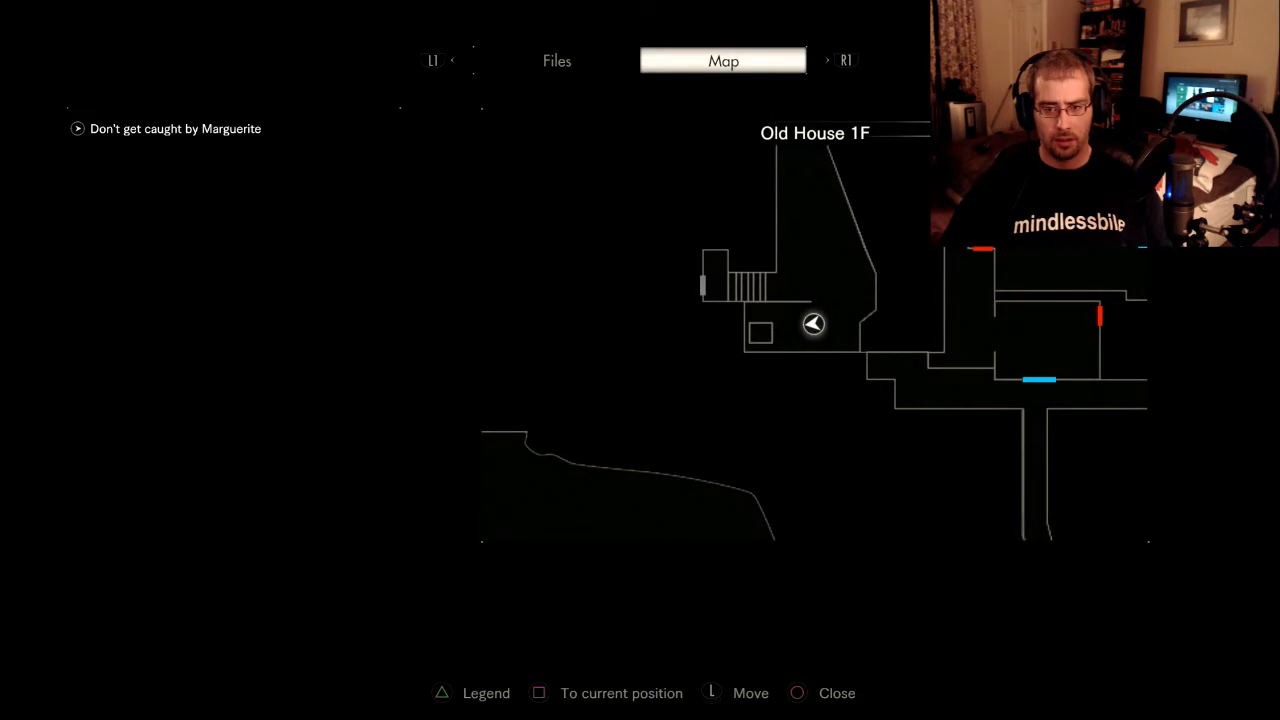
key(circle)
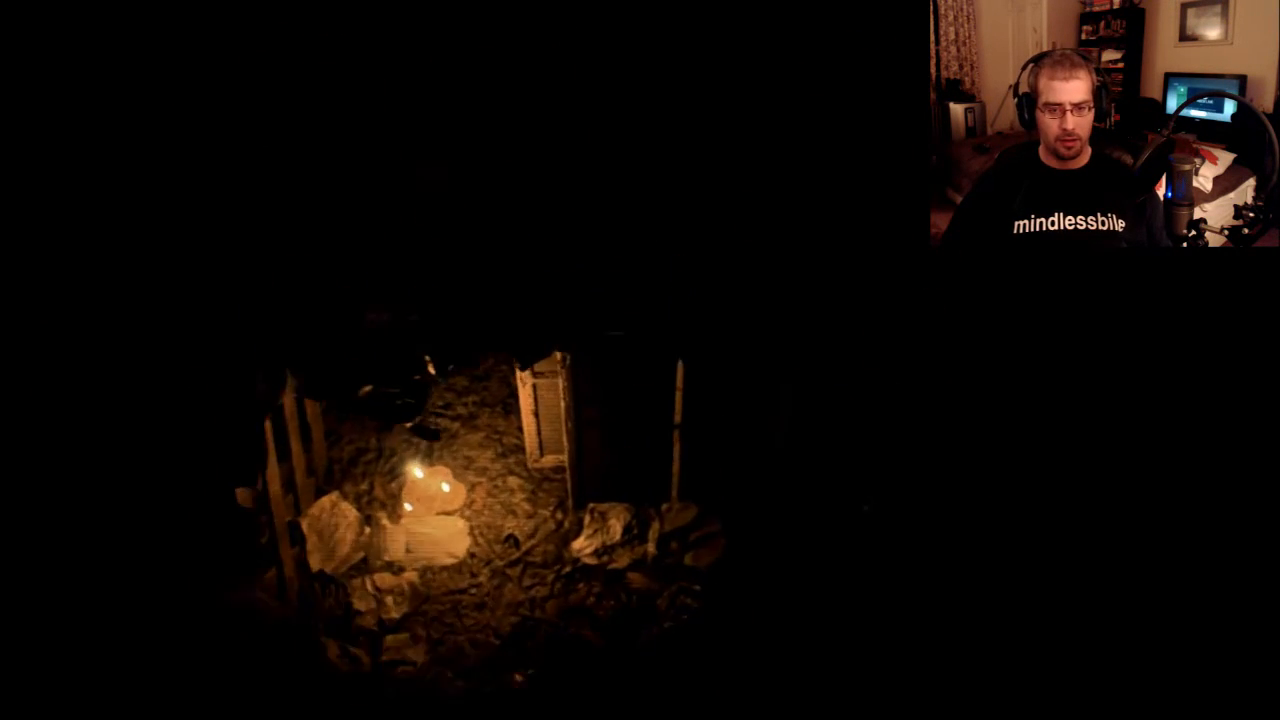